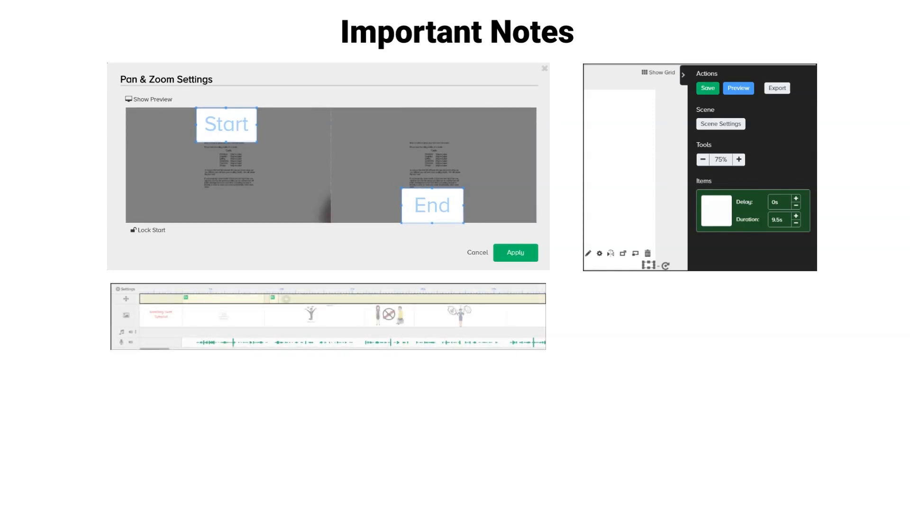
# Advance the animation to fade in the Scene Settings screenshot at the bottom right
pyautogui.click(720, 124)
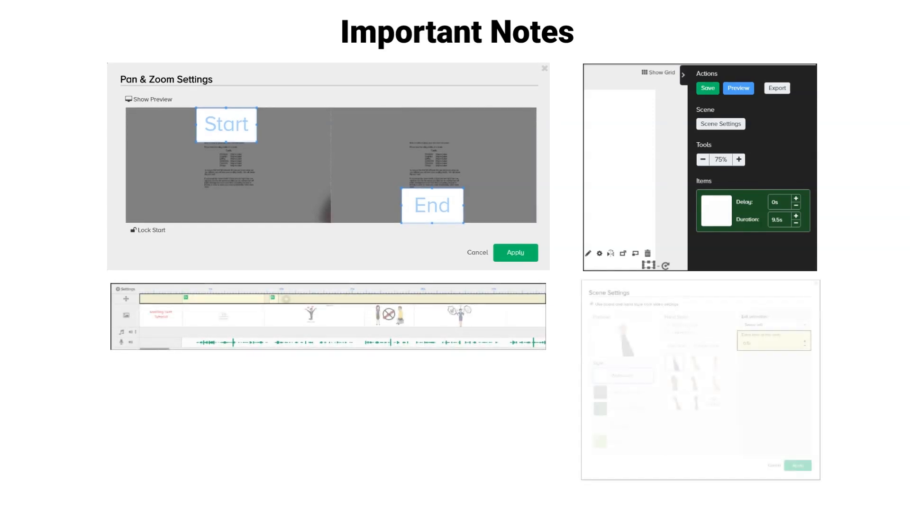